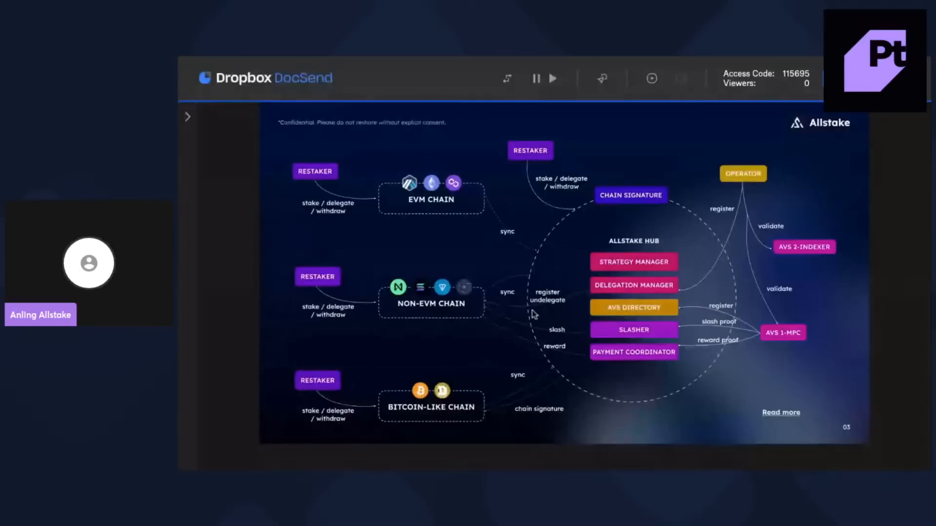
pyautogui.moveTo(421, 426)
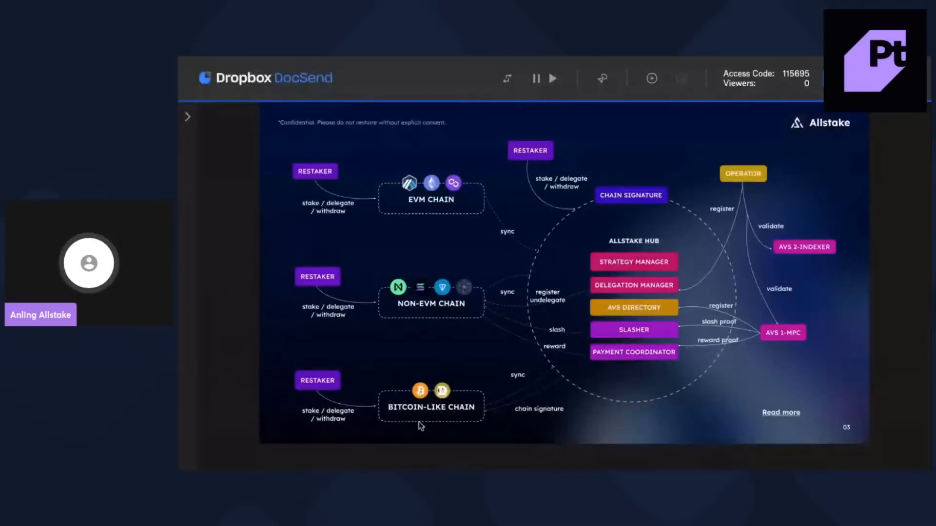